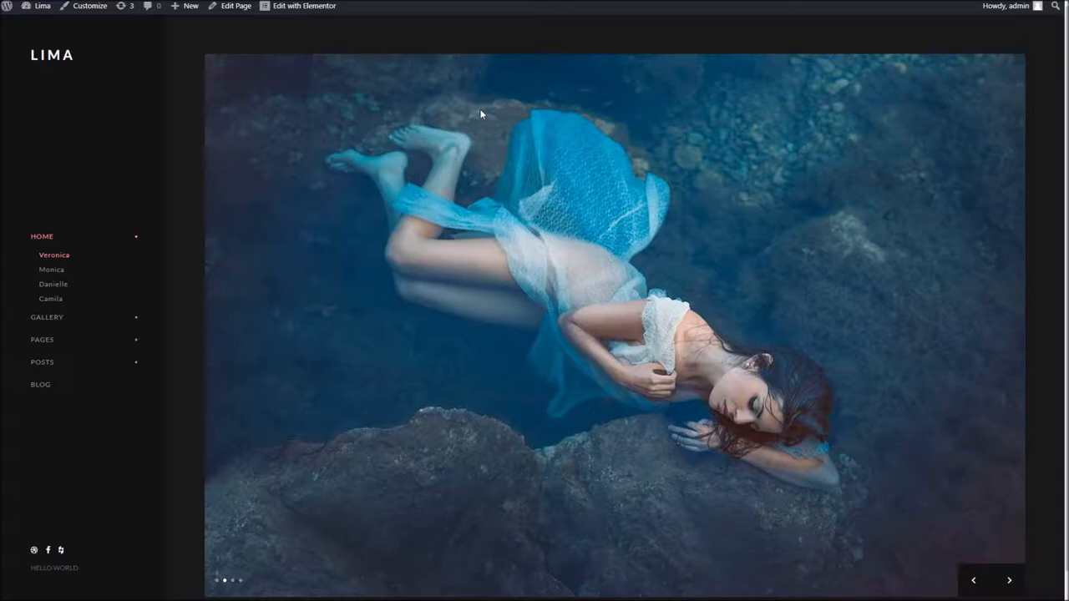
mouse_move(380, 187)
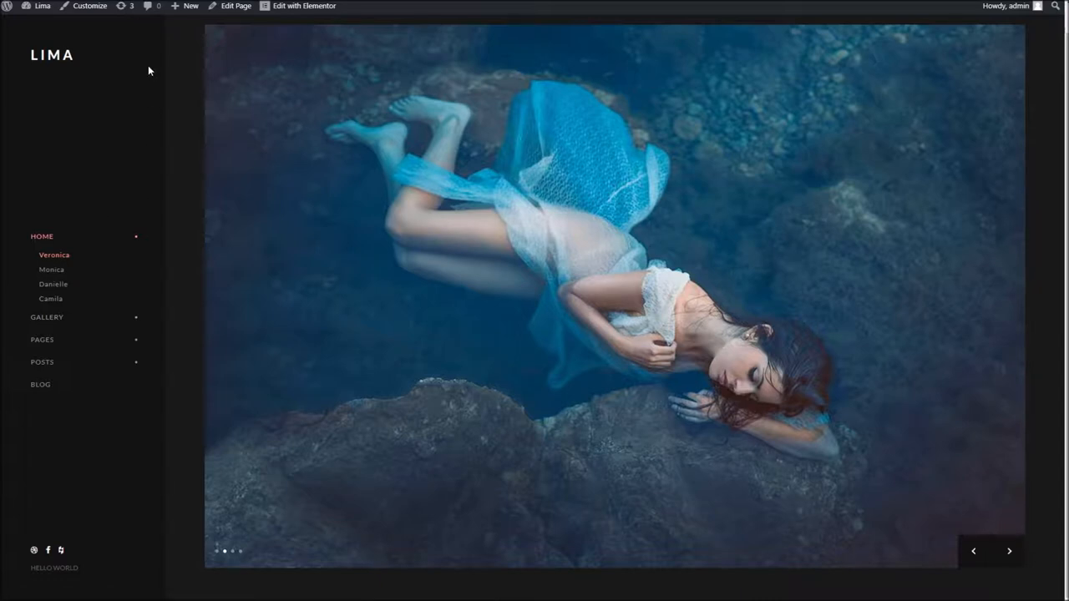
mouse_move(190, 47)
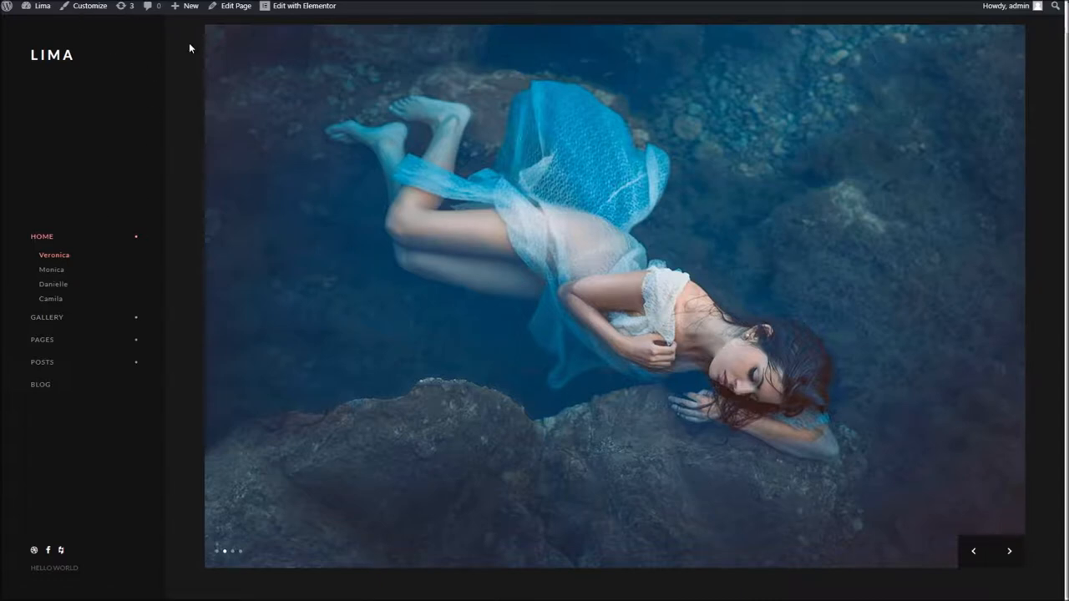
mouse_move(100, 35)
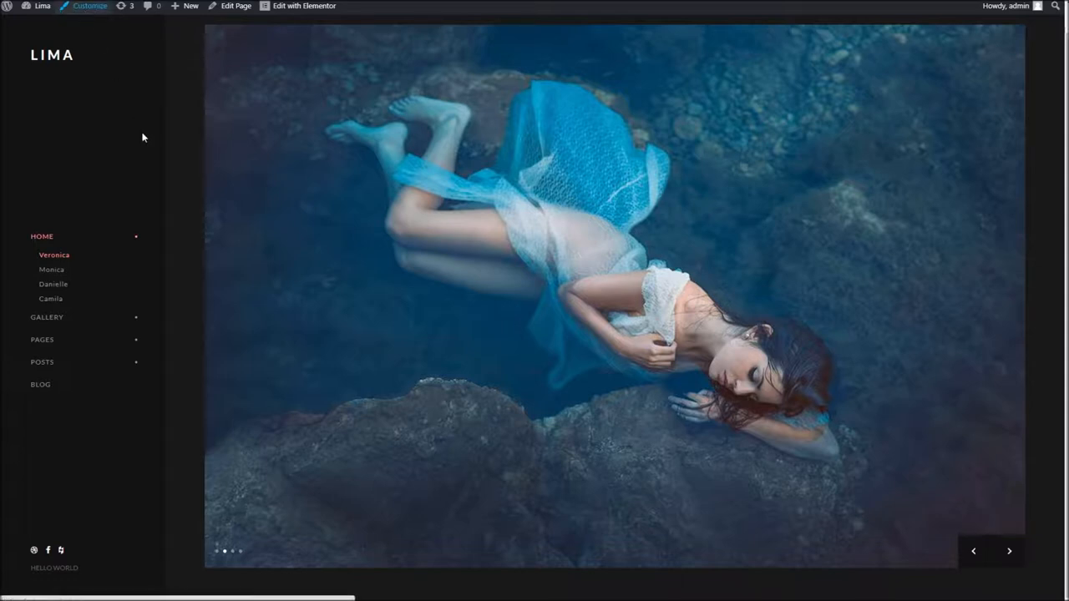
Go to Customize > Site Settings > Typography Settings and select the Lato Google Font URL field
left_click(88, 6)
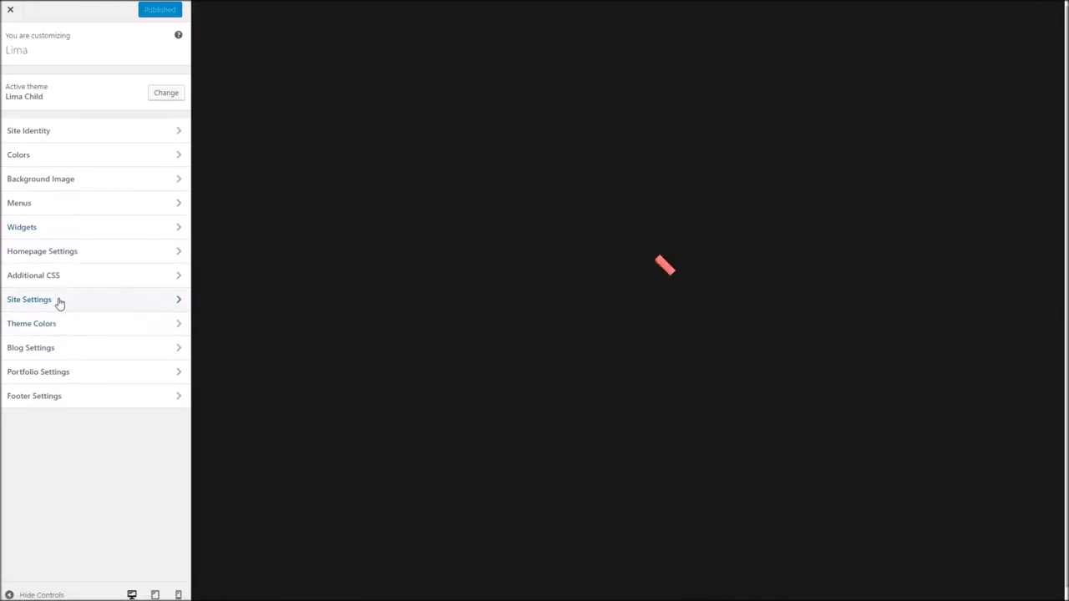
left_click(30, 299)
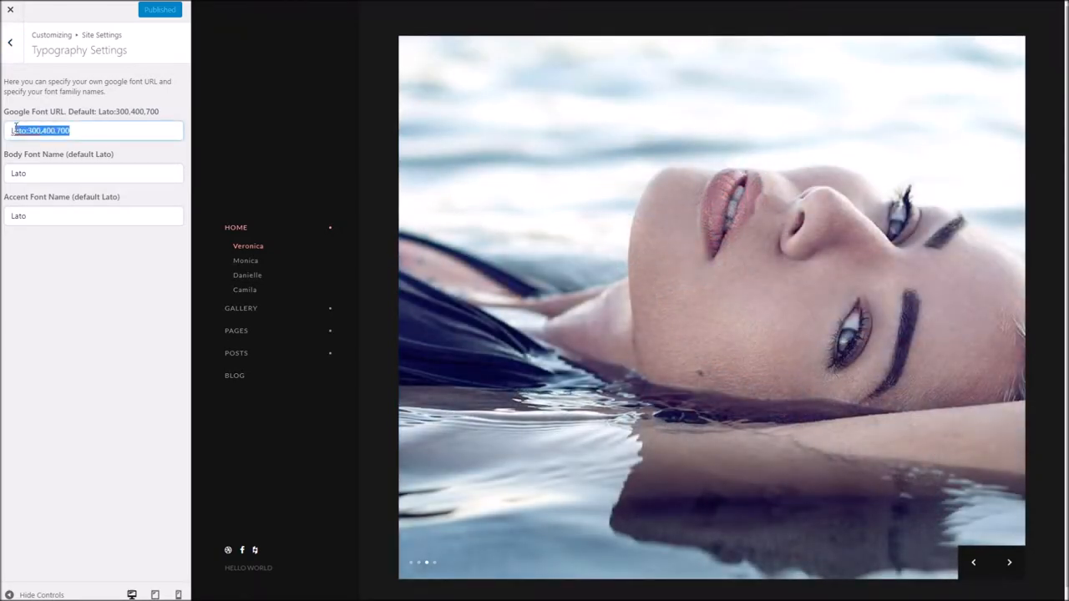
left_click(33, 130)
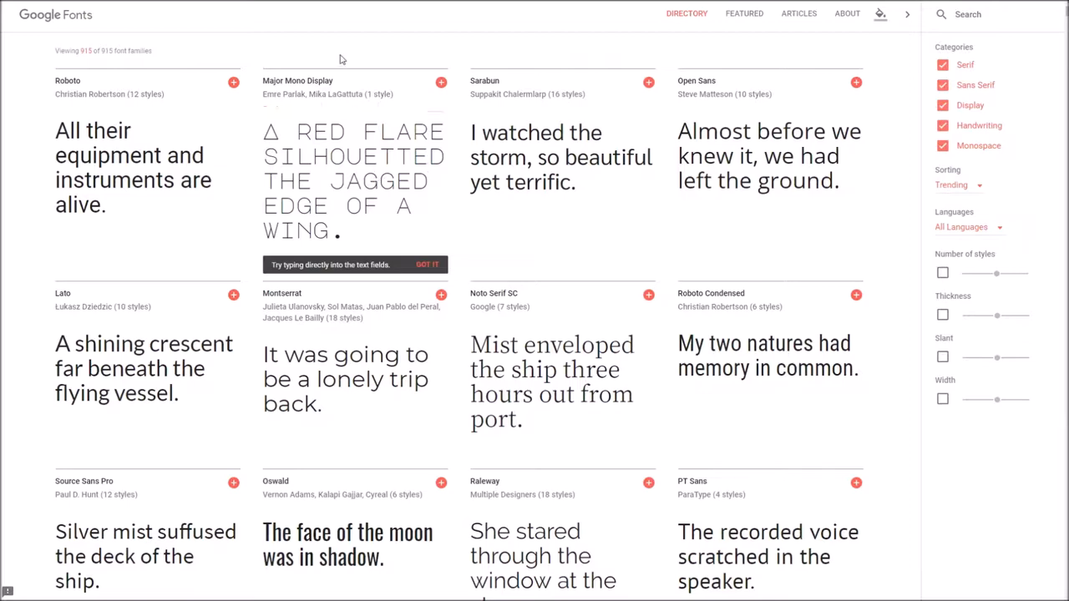
mouse_move(556, 255)
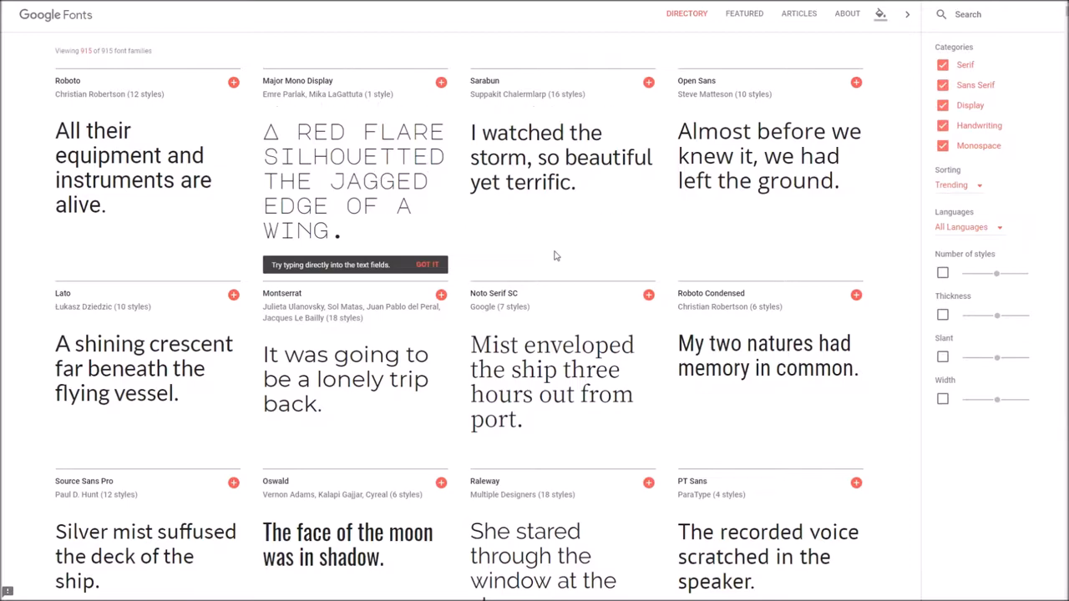
Scroll the directory to add Oswald, hide the selection drawer, then add Major Mono Display
scroll("down", 3)
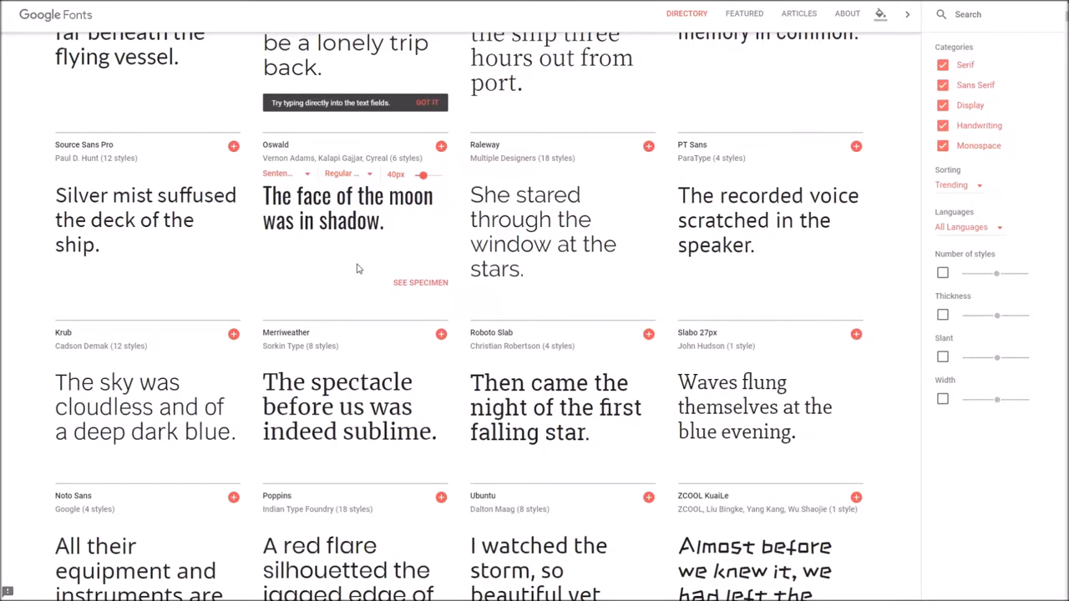
scroll("down", 3)
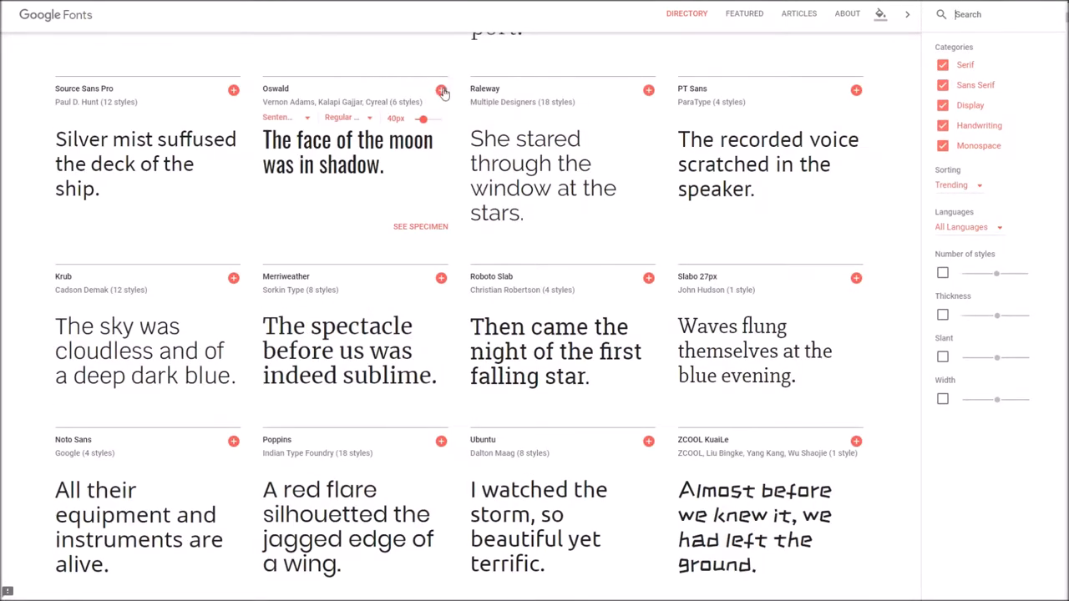
left_click(441, 90)
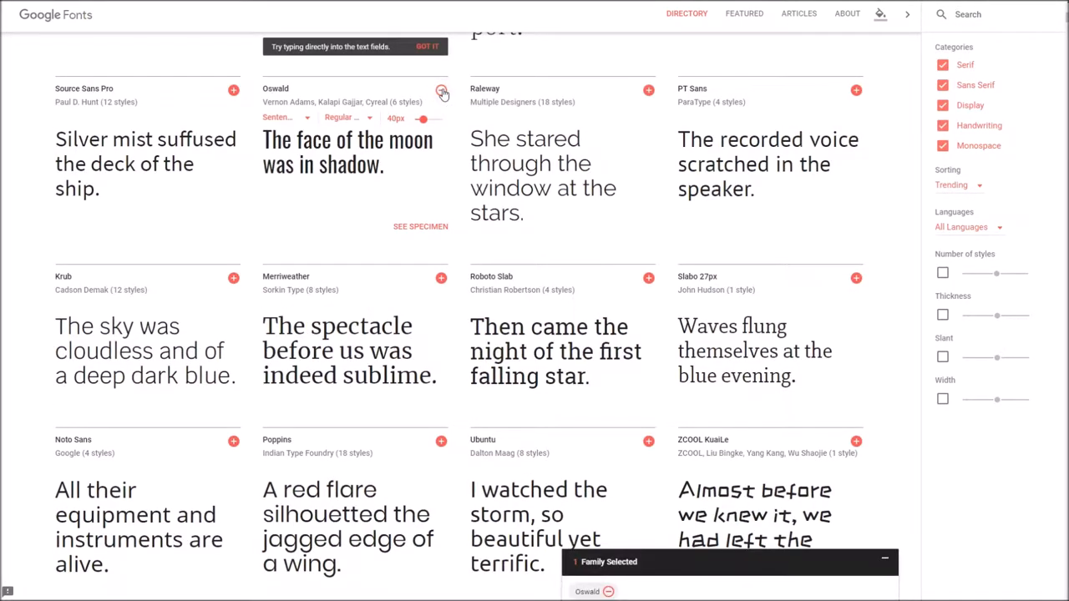
left_click(441, 89)
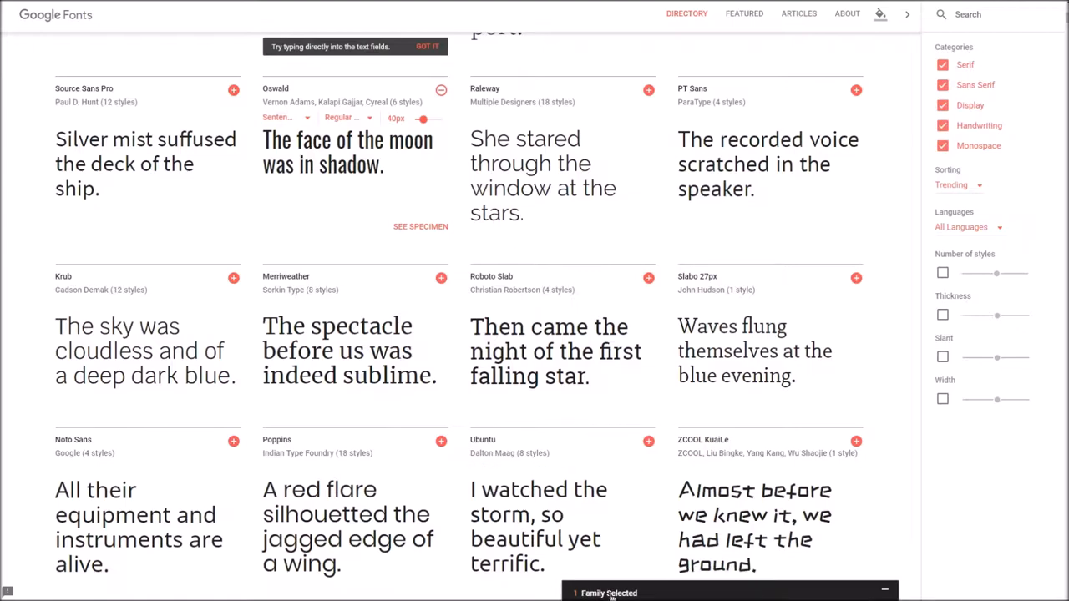
scroll("down", 3)
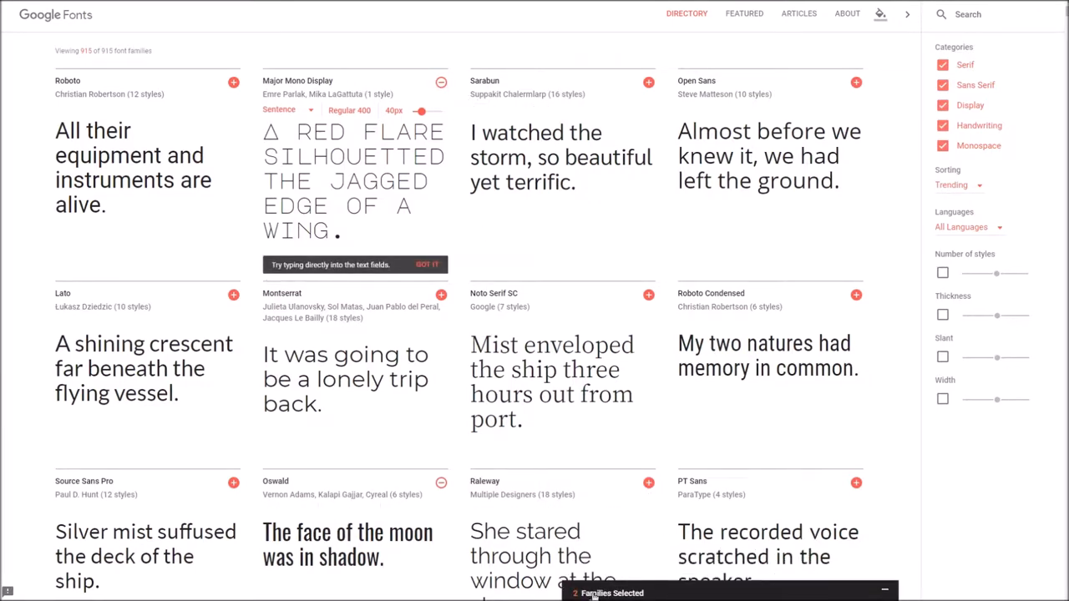
Show the weight options in the selected-families drawer to add Oswald 300, 600 and 700
left_click(609, 593)
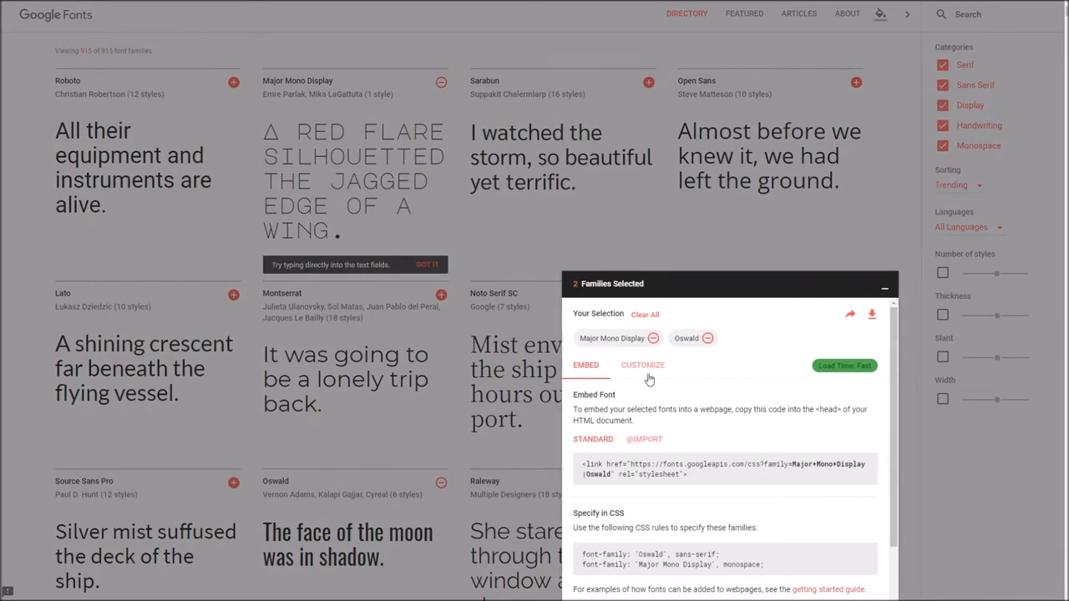
left_click(643, 365)
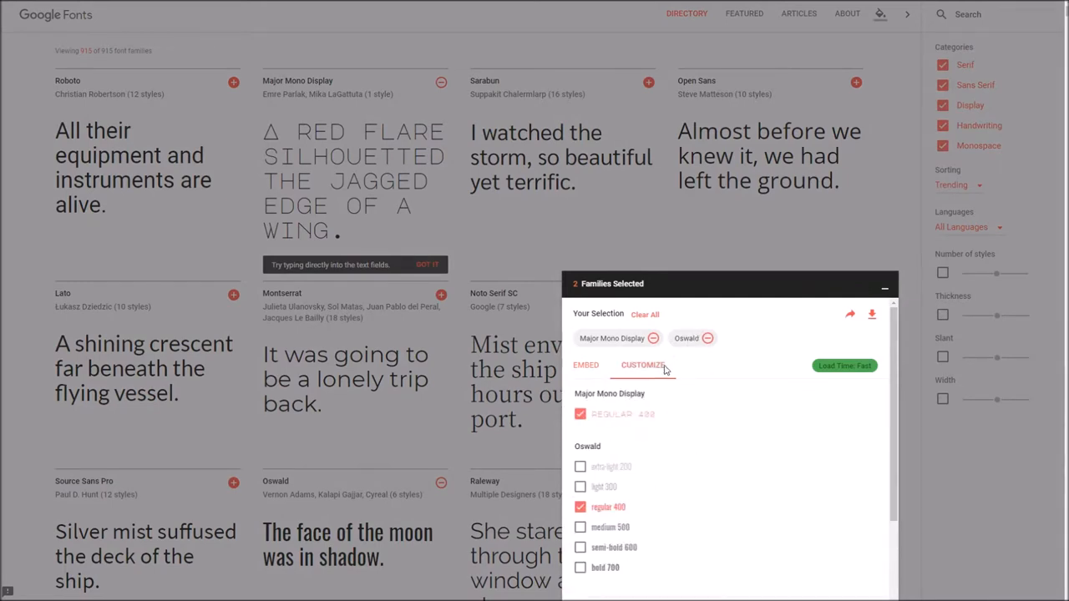
scroll("down", 3)
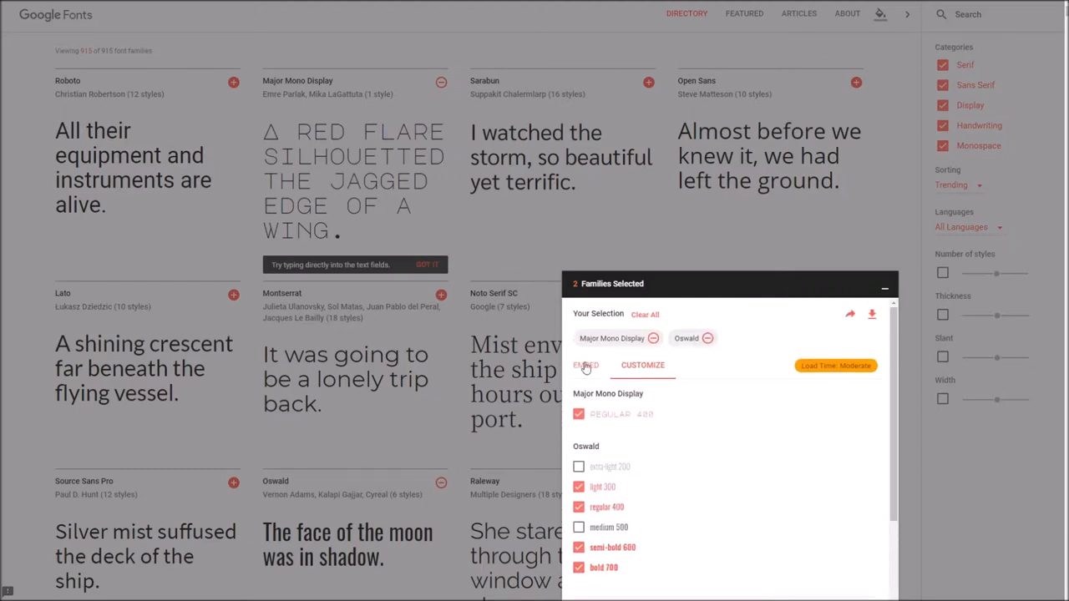
Select the font-families portion of the Embed link for both fonts
left_click(585, 365)
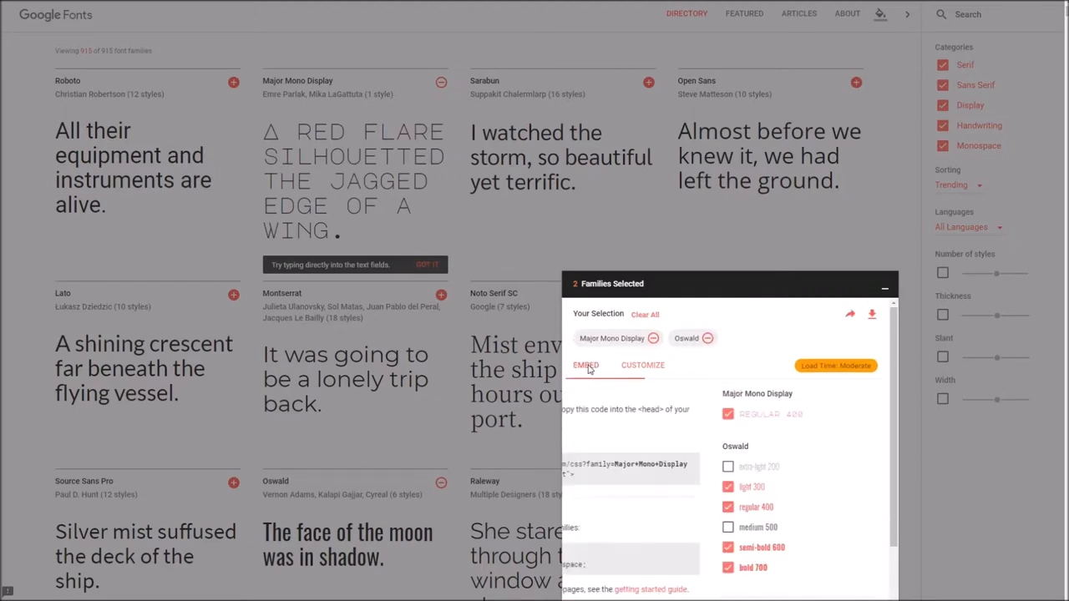
left_click(586, 365)
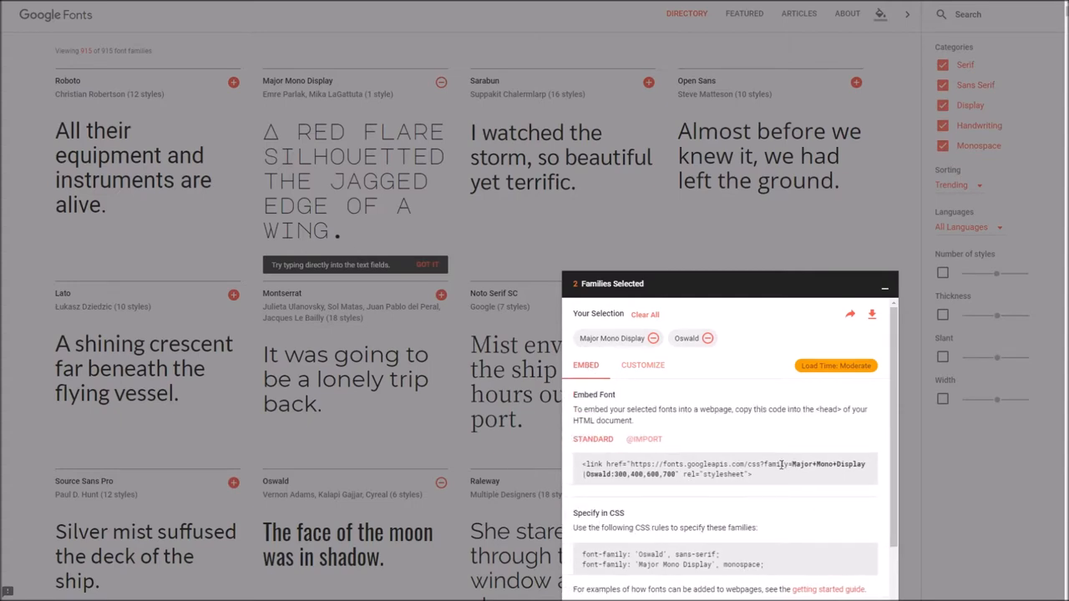
left_click_drag(791, 463, 751, 474)
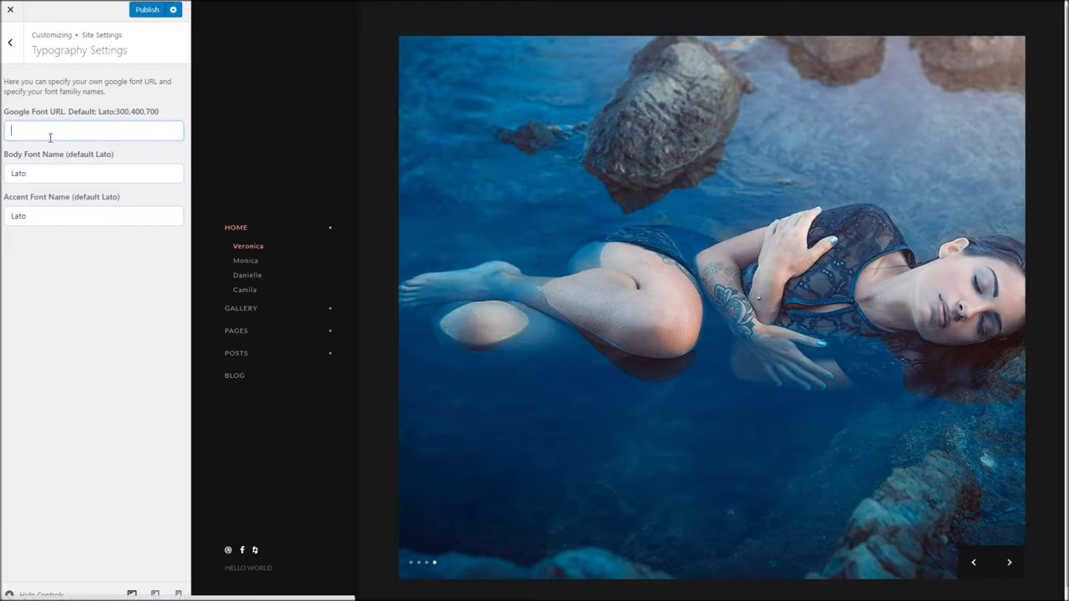
Set URL to Major+Mono+Display|Oswald:300,400,600,700, body font Oswald, accent Major+Mono+Display
type("Major+Mono+Display|Oswald:300,400,600,700")
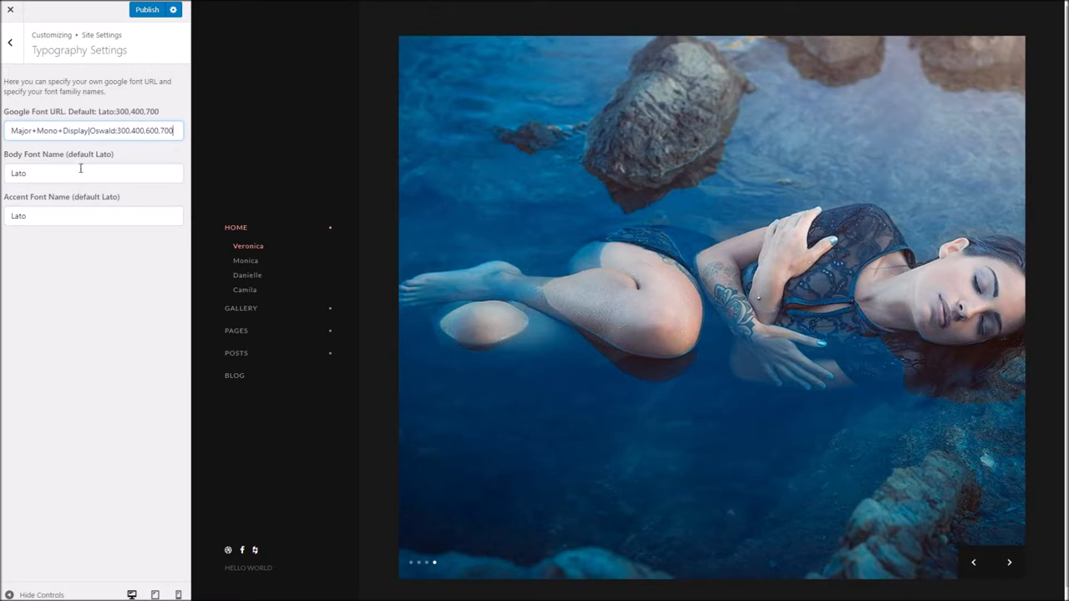
double_click(109, 130)
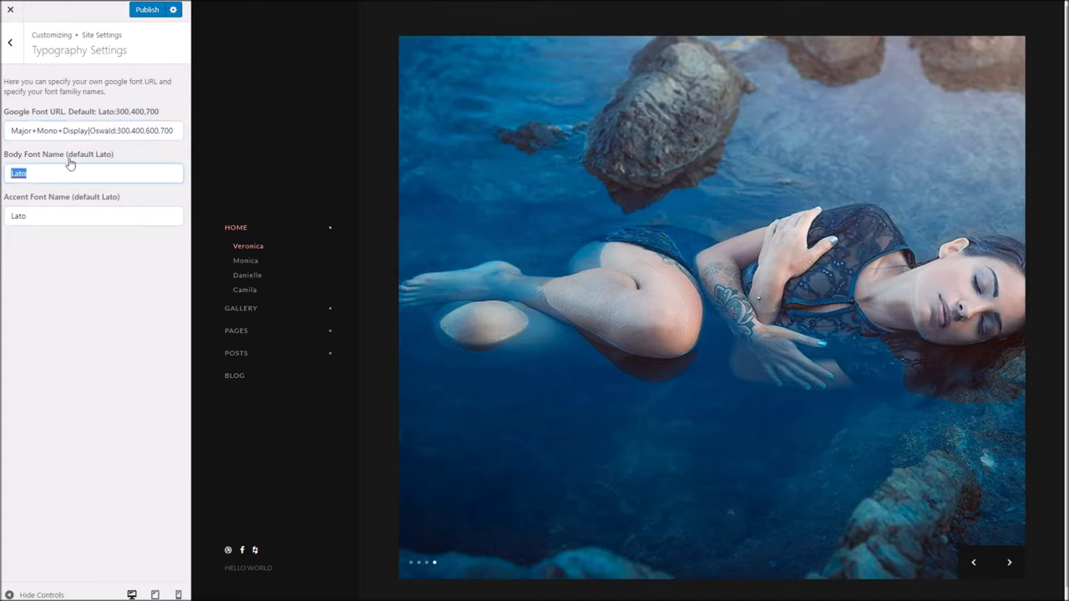
type("Oswald")
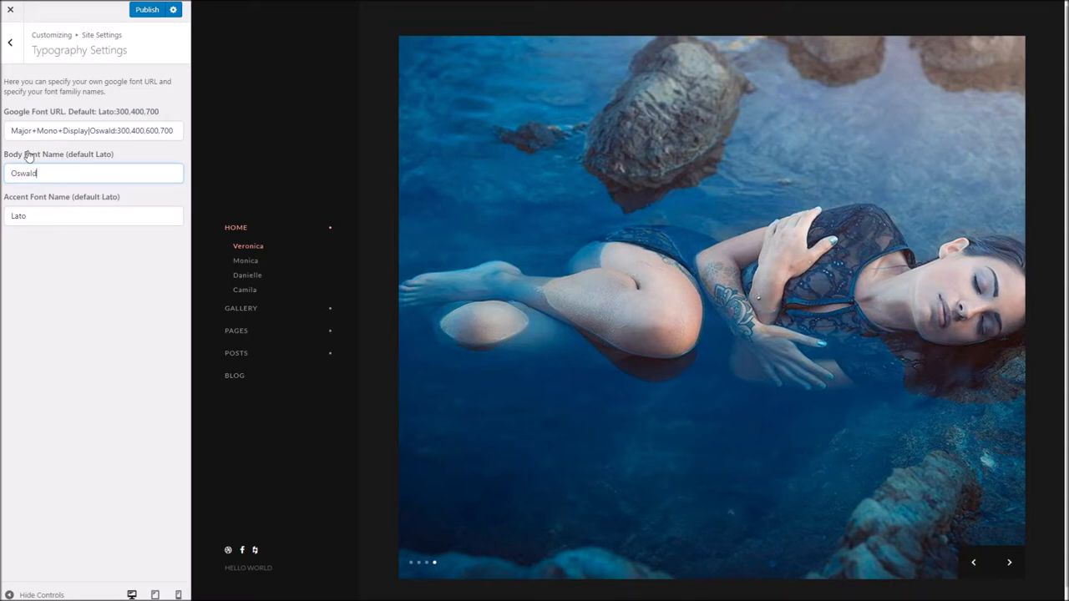
double_click(50, 130)
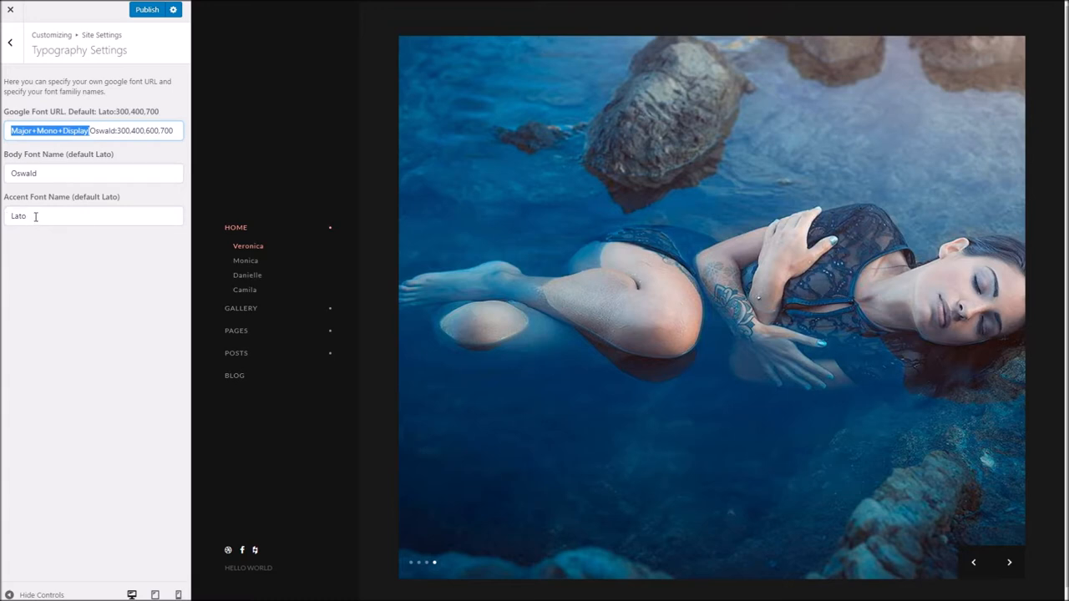
type("Major+Mono+Display")
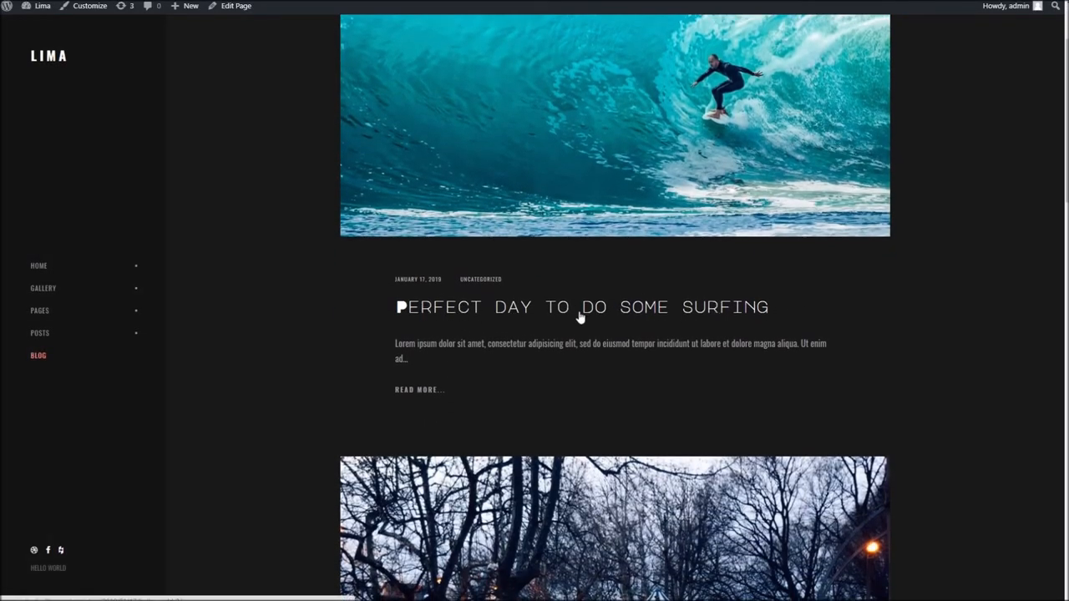
View the 'Perfect Day To Do Some Surfing' post, scrolling through its title, body and comment
left_click(581, 307)
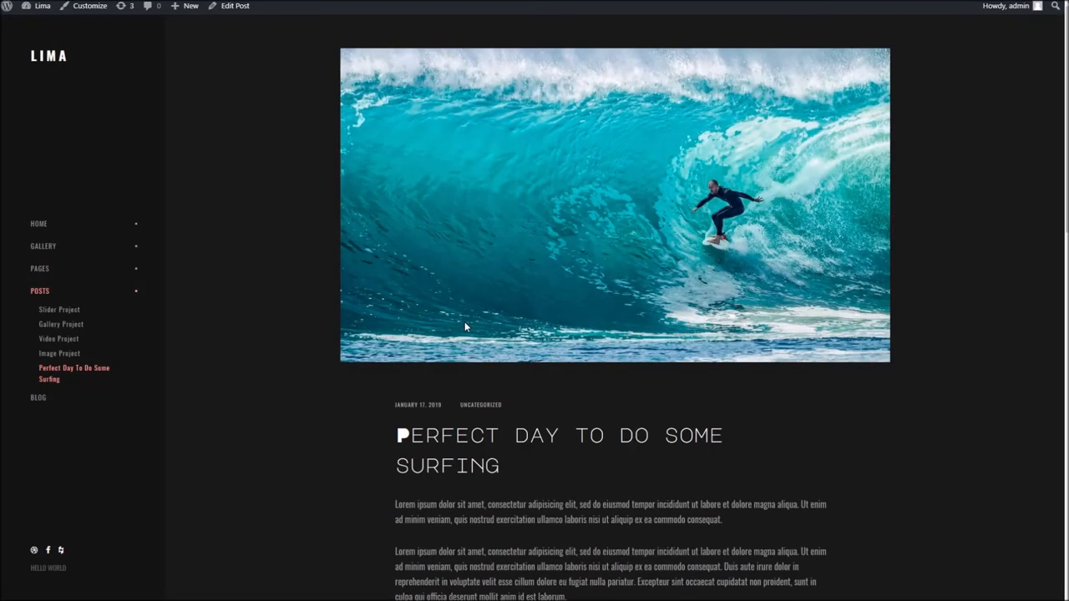
scroll("down", 3)
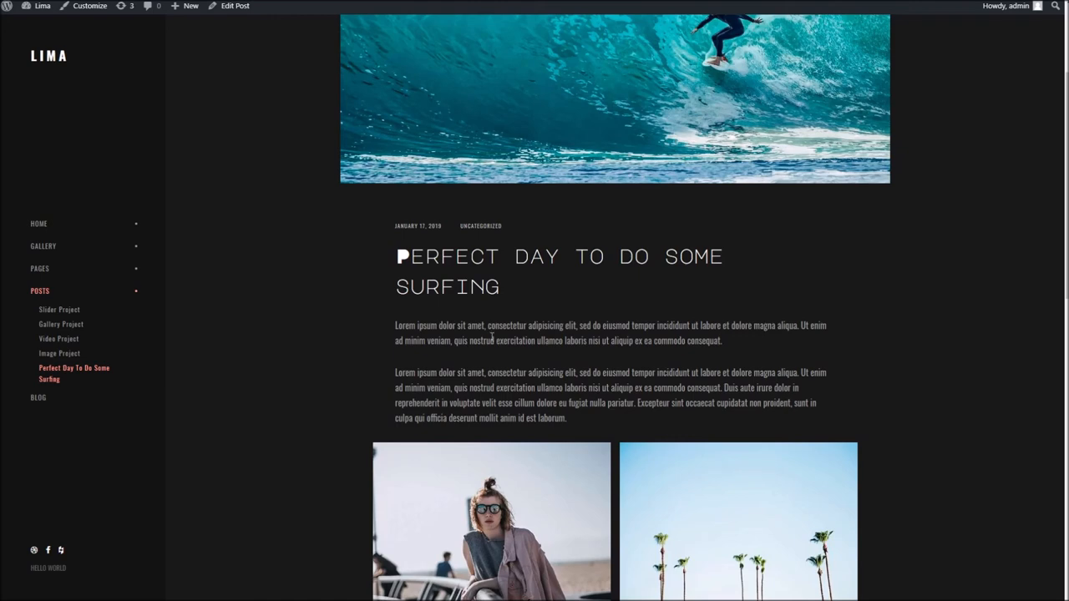
left_click_drag(395, 257, 502, 287)
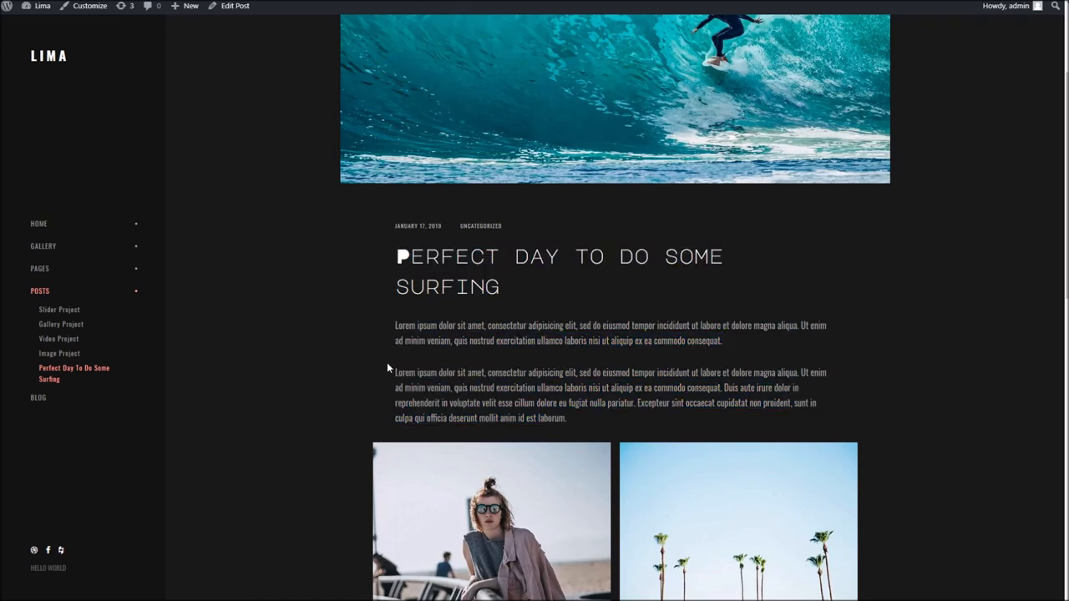
scroll("down", 3)
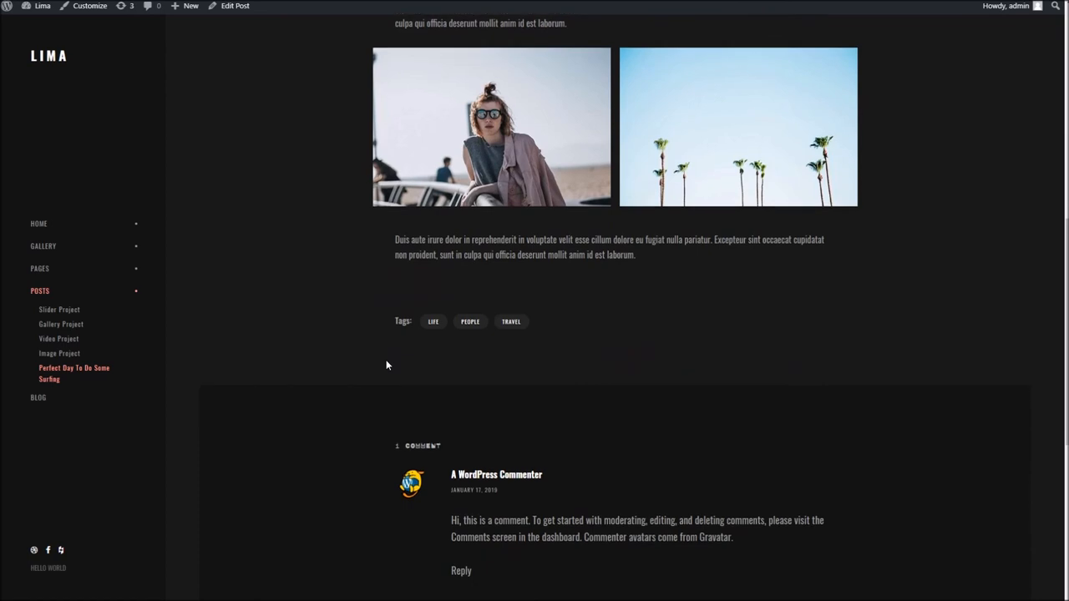
scroll("up", 3)
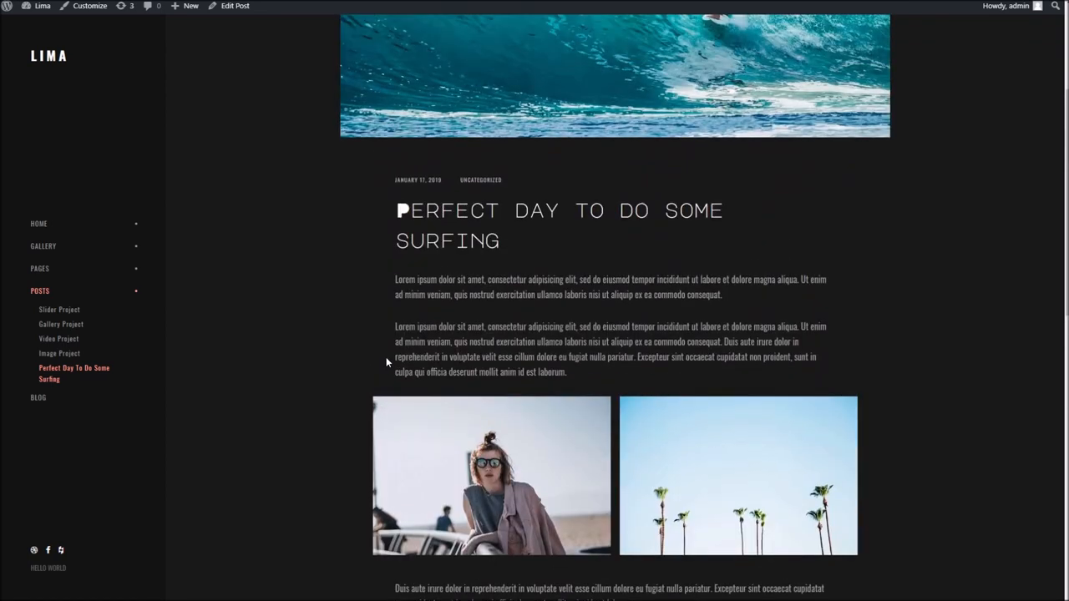